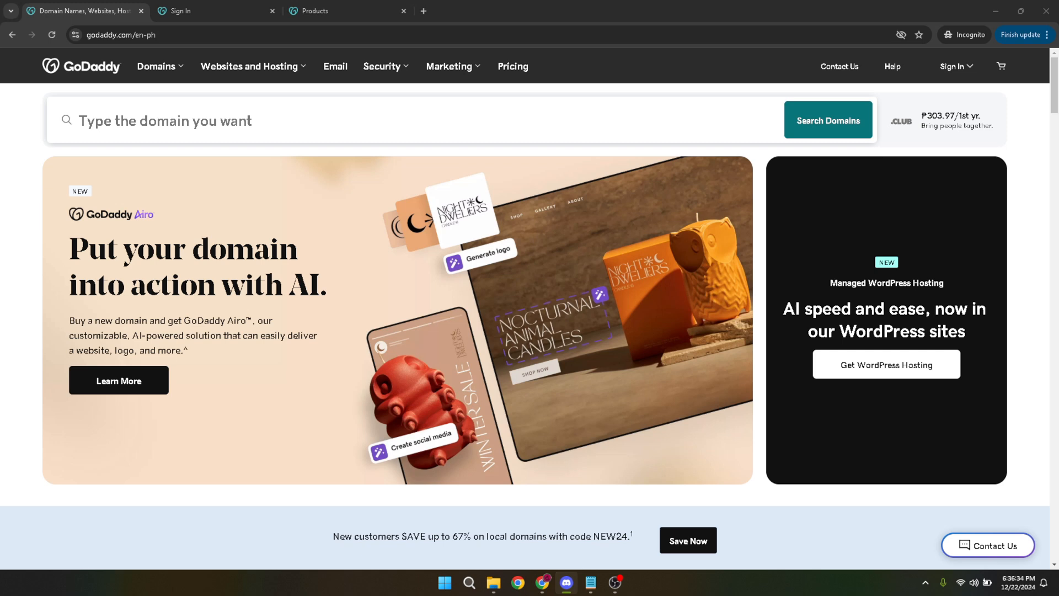
{"action": "mouse_move", "coordinate": [721, 91]}
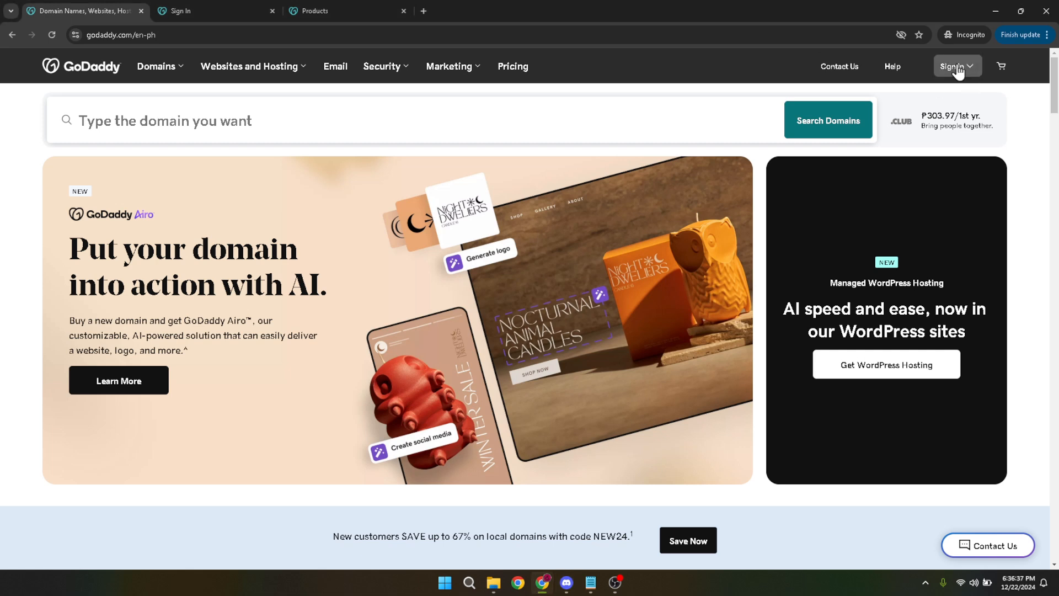
Reveal the sign-in options for registered users and new customers from the homepage.
{"action": "left_click", "coordinate": [953, 67]}
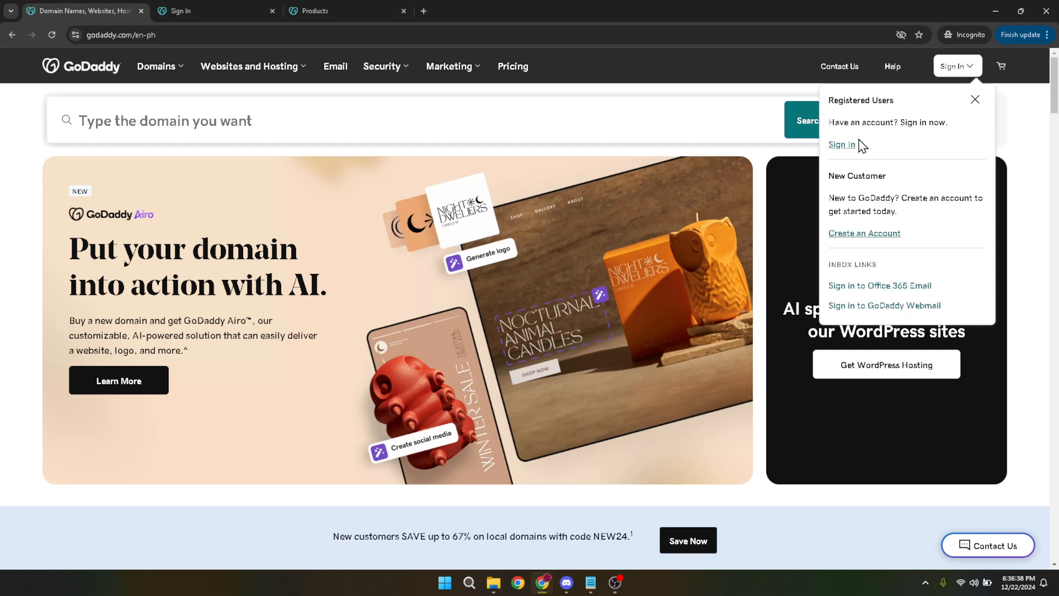
{"action": "mouse_move", "coordinate": [843, 149]}
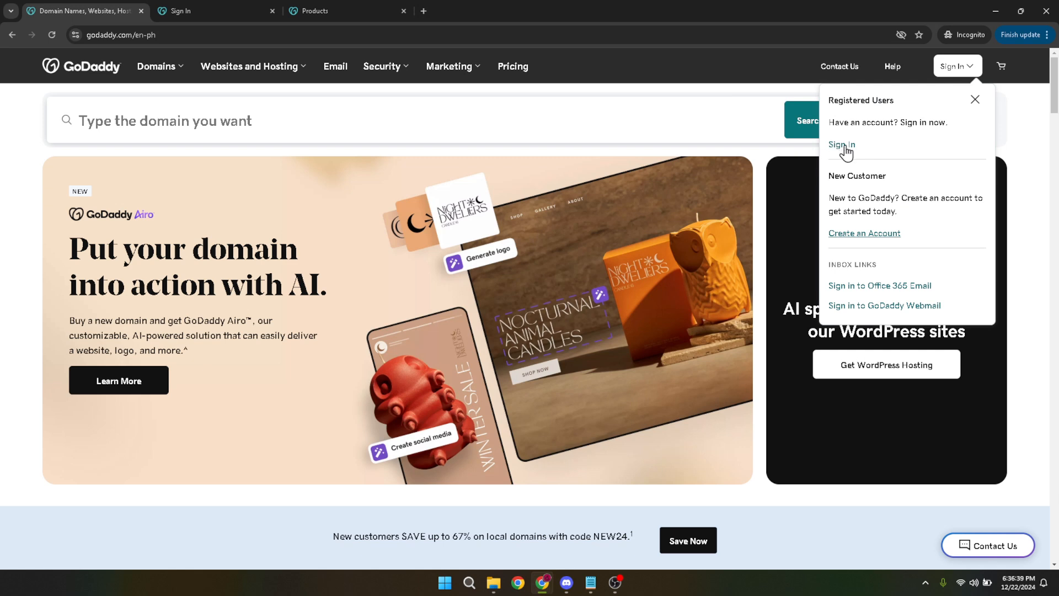
Reach the account sign-in form and fill it with the browser's saved login credentials.
{"action": "left_click", "coordinate": [210, 11]}
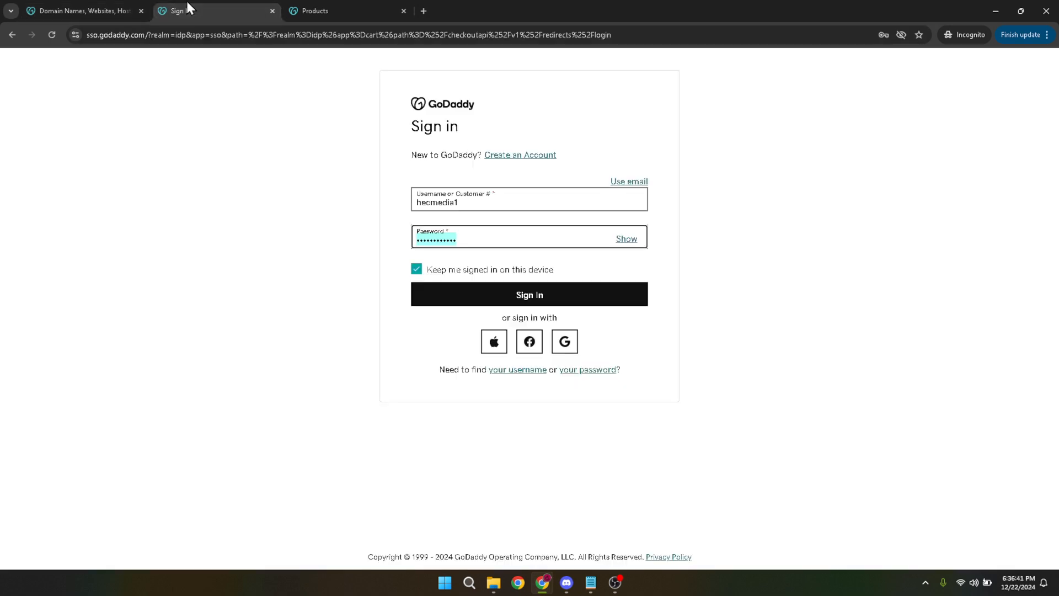
{"action": "left_click", "coordinate": [529, 203]}
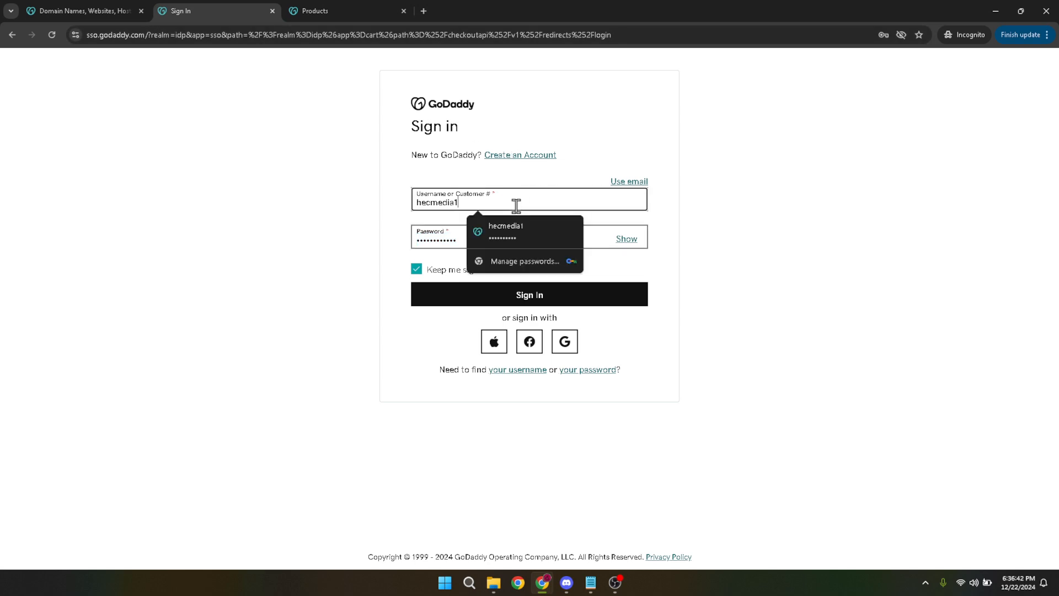
{"action": "left_click", "coordinate": [473, 238]}
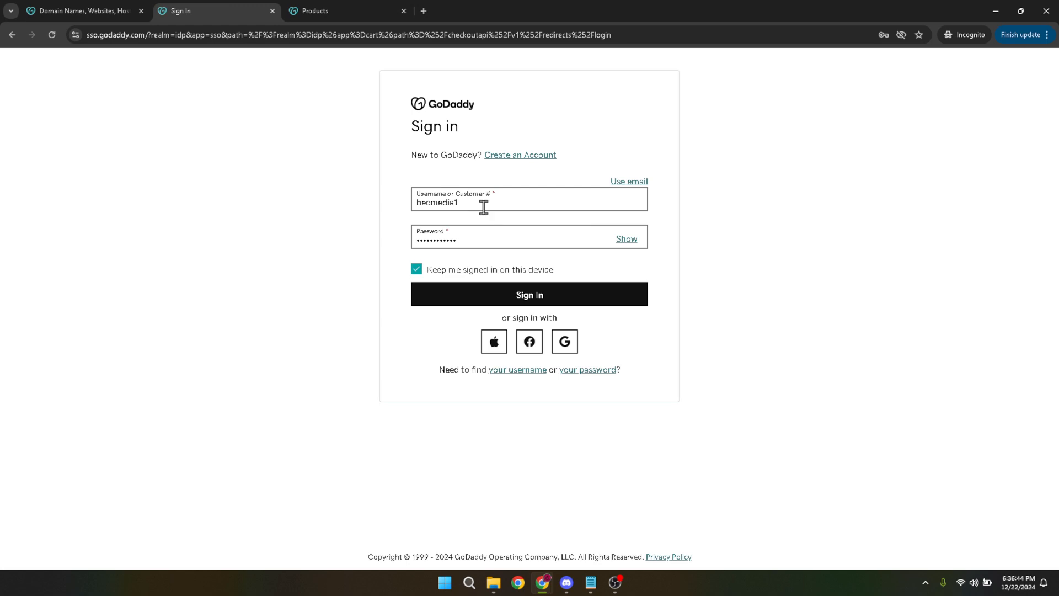
{"action": "left_click", "coordinate": [318, 11]}
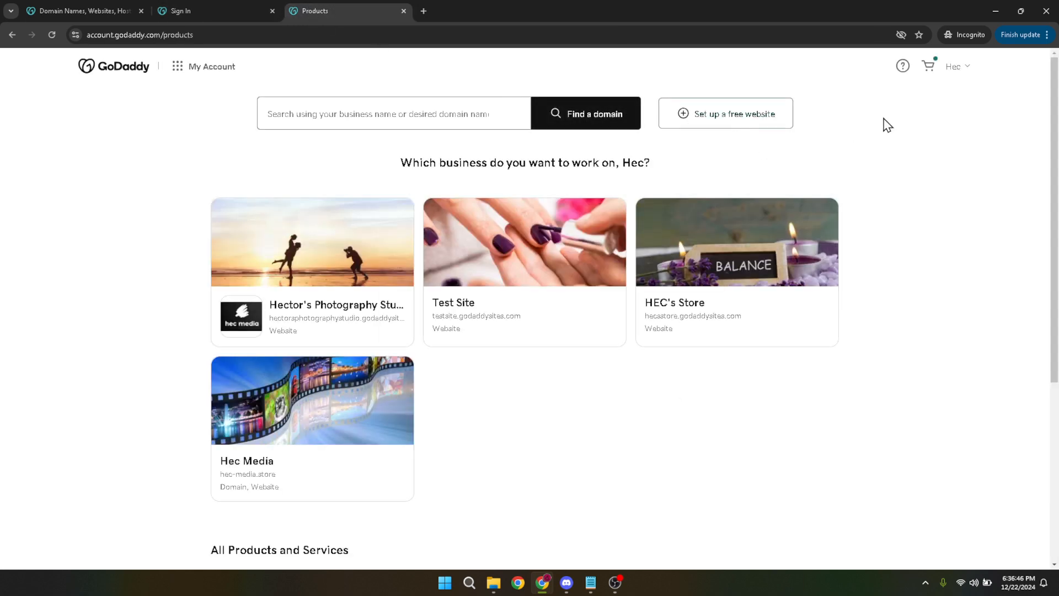
Go to Renewals & Billing from the account menu to see the five subscriptions.
{"action": "left_click", "coordinate": [955, 67]}
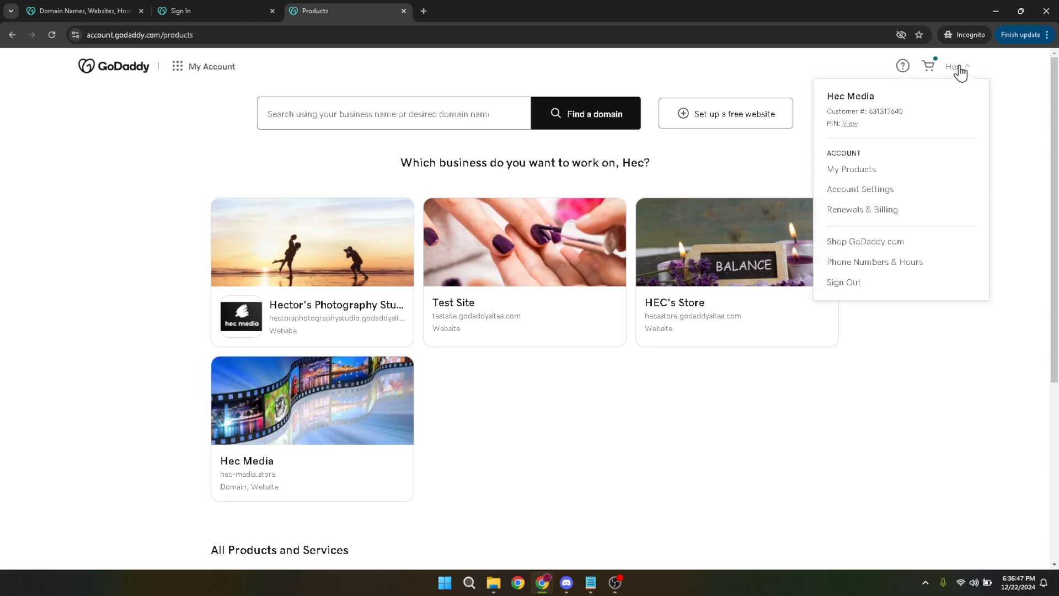
{"action": "mouse_move", "coordinate": [965, 73]}
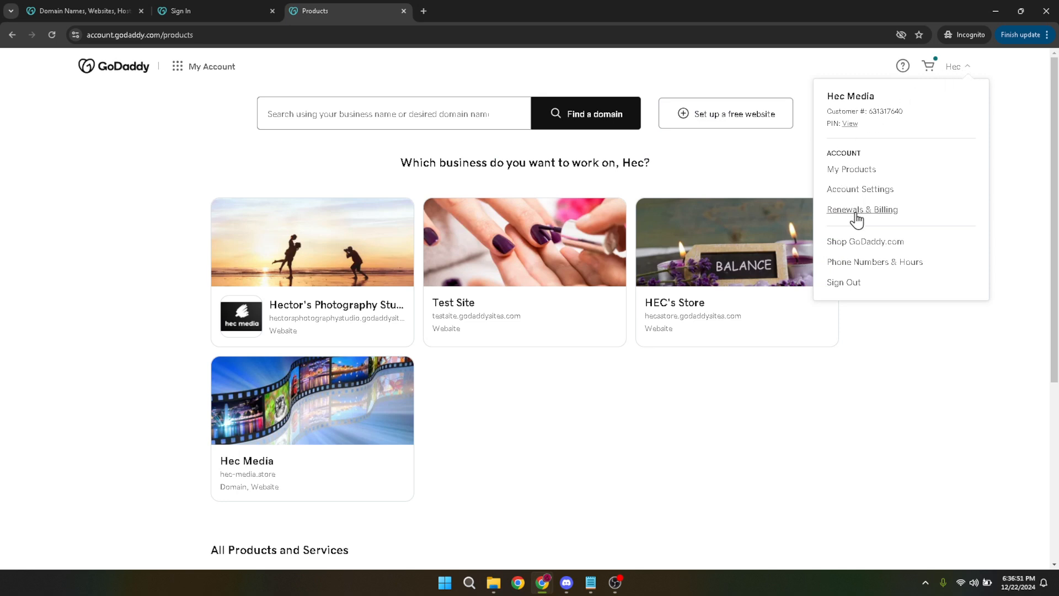
{"action": "left_click", "coordinate": [861, 209]}
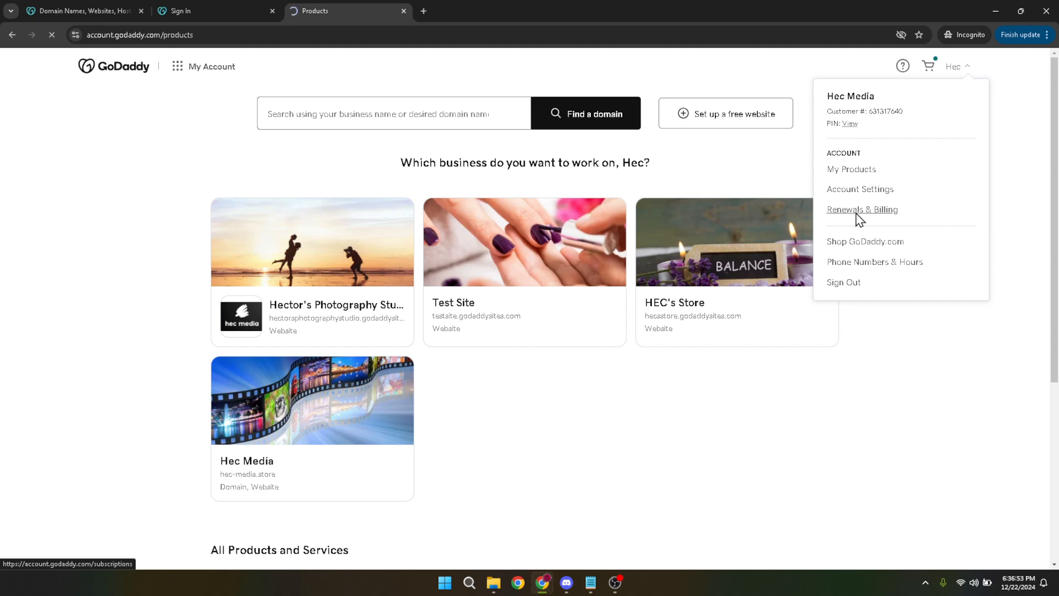
{"action": "left_click", "coordinate": [862, 210]}
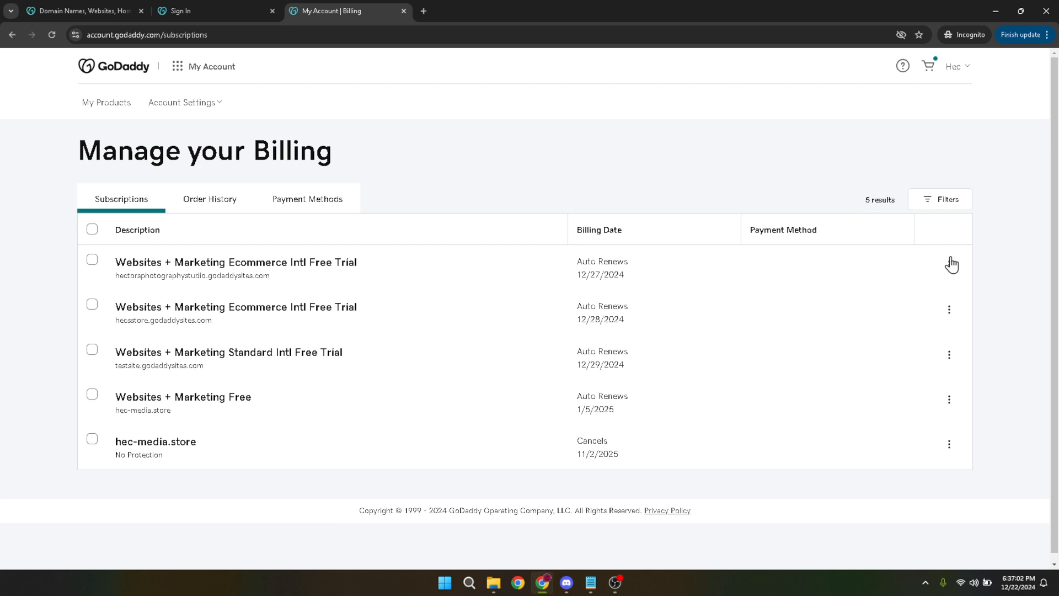
Show the action menu for the first Websites + Marketing Ecommerce Intl Free Trial subscription.
{"action": "left_click", "coordinate": [949, 264]}
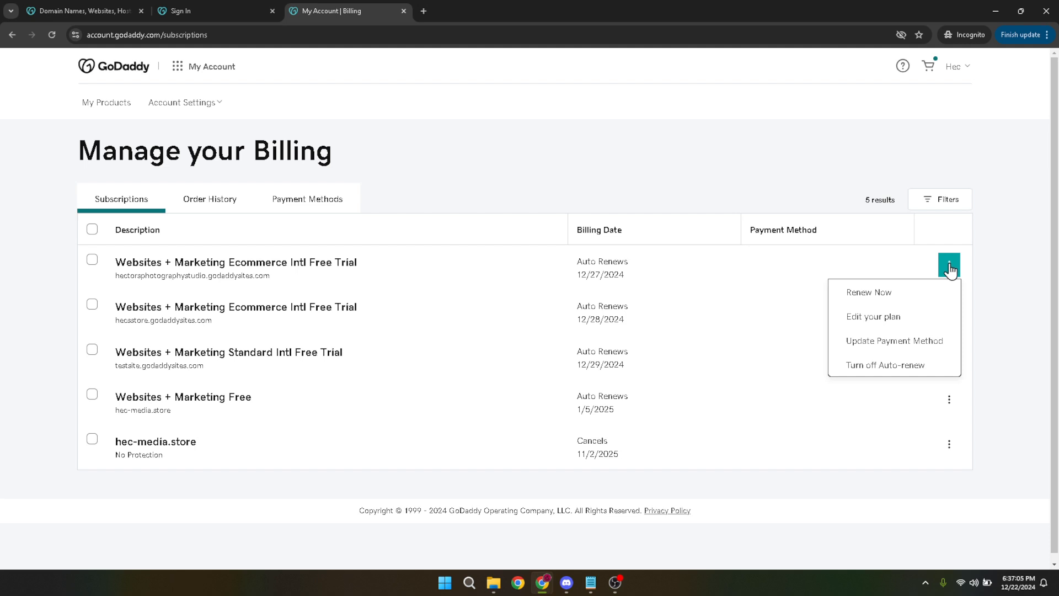
{"action": "mouse_move", "coordinate": [895, 365]}
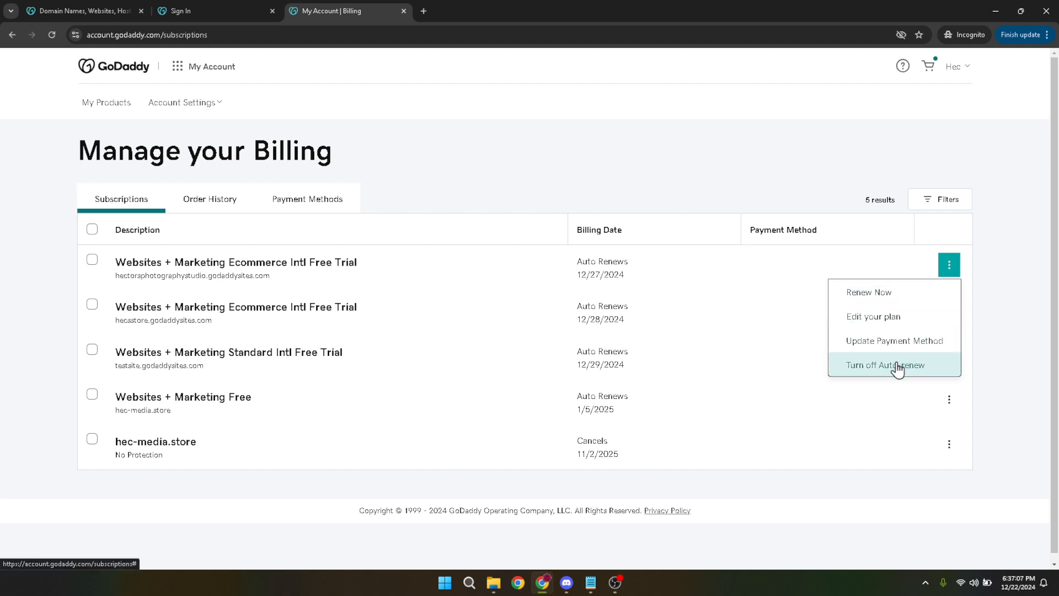
Turn off auto-renew for the subscription and choose Delete My Product instead.
{"action": "left_click", "coordinate": [886, 365]}
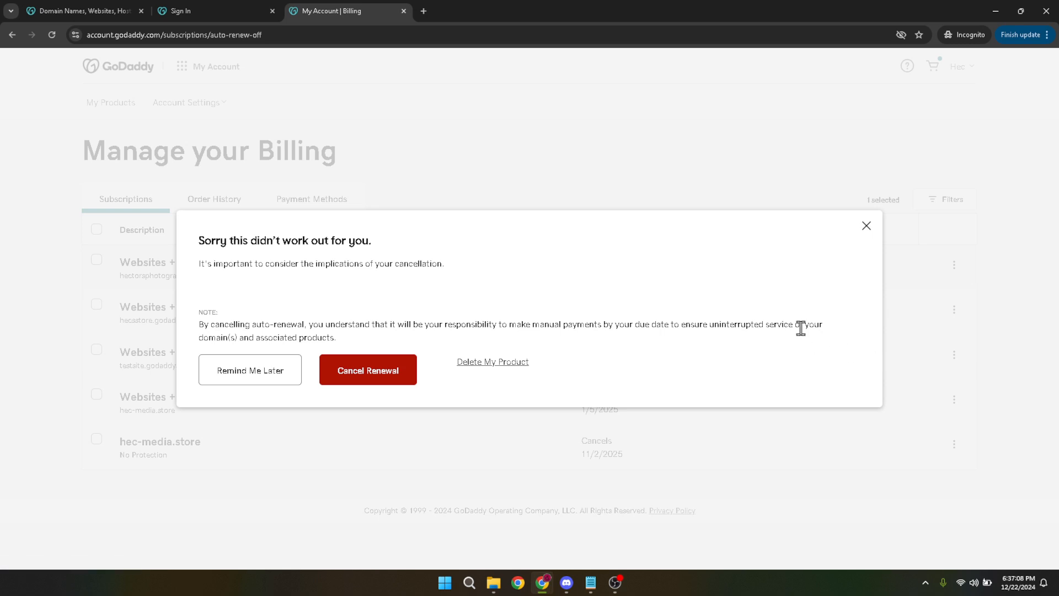
{"action": "mouse_move", "coordinate": [532, 270]}
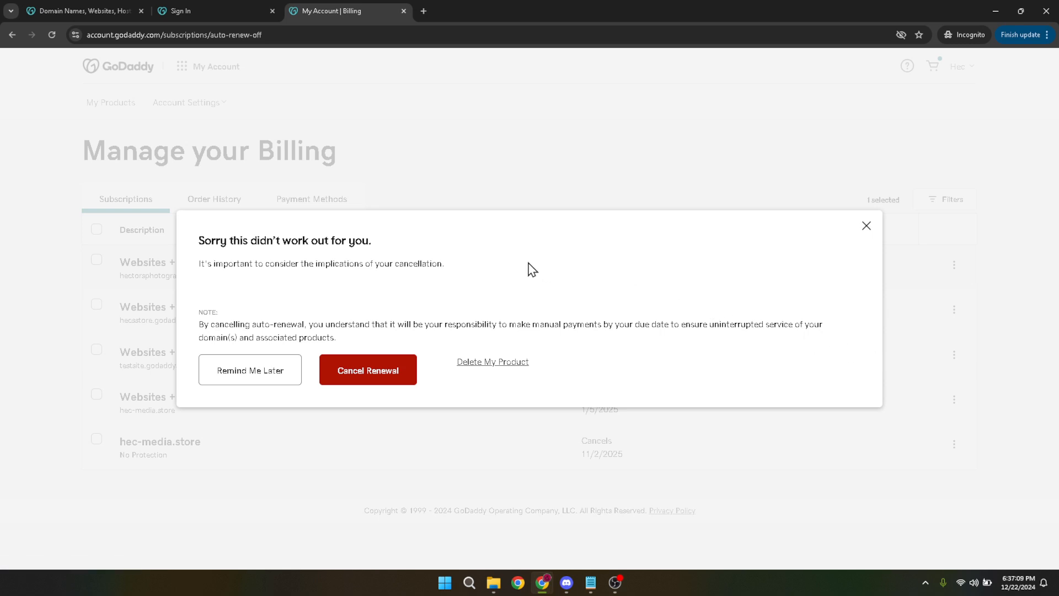
{"action": "mouse_move", "coordinate": [492, 254]}
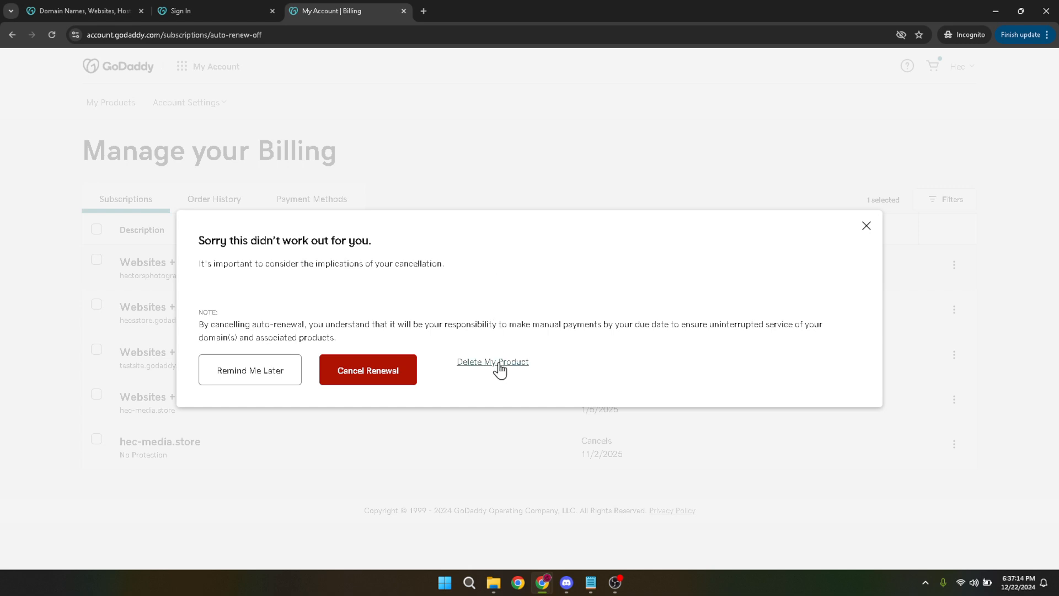
{"action": "left_click", "coordinate": [492, 362]}
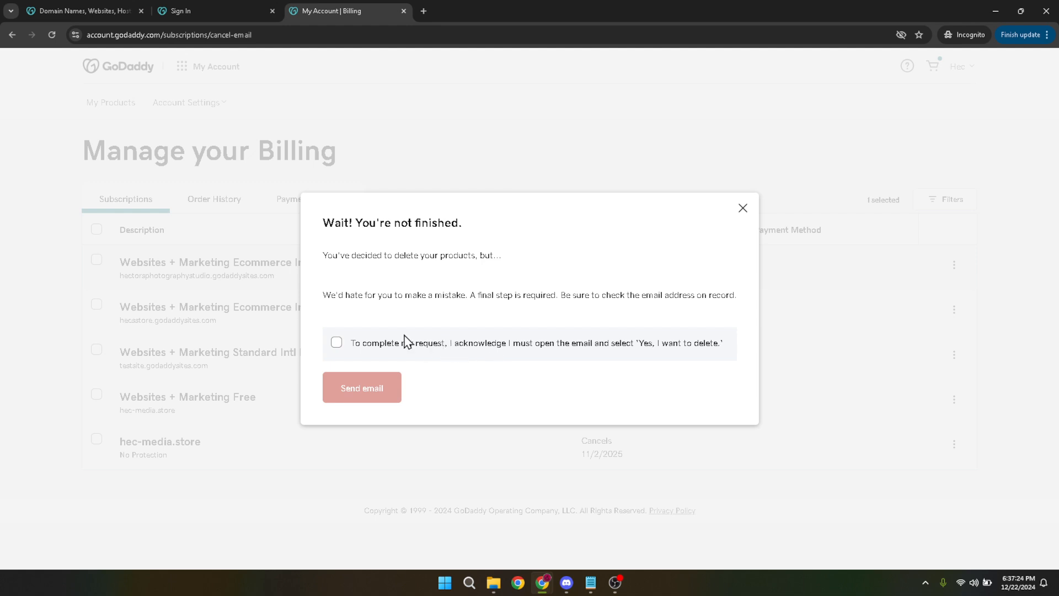
Acknowledge the deletion terms, send the confirmation email, and return to the subscriptions list.
{"action": "left_click", "coordinate": [336, 342]}
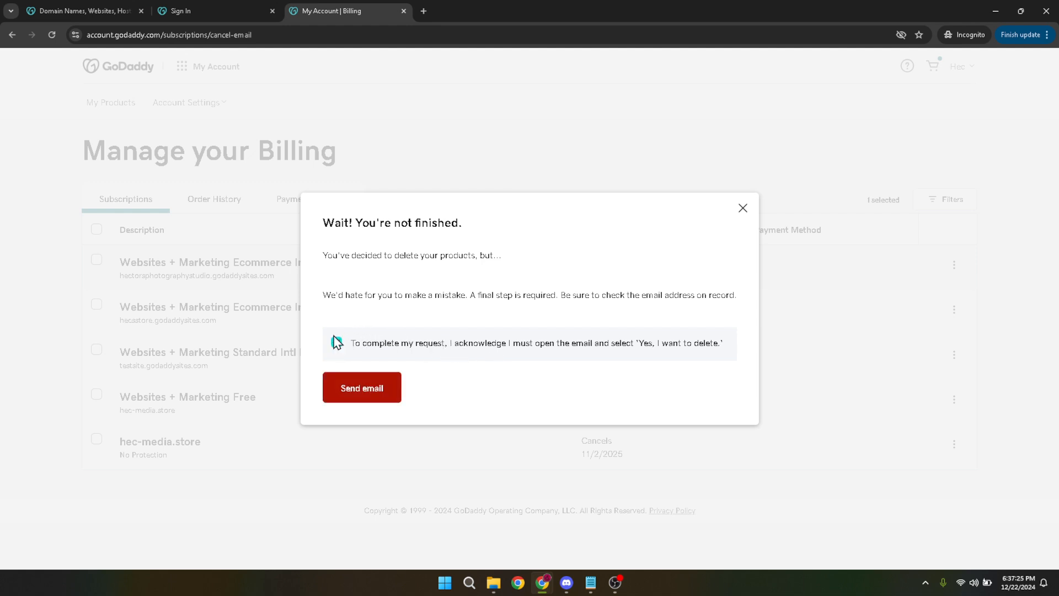
{"action": "left_click", "coordinate": [337, 342]}
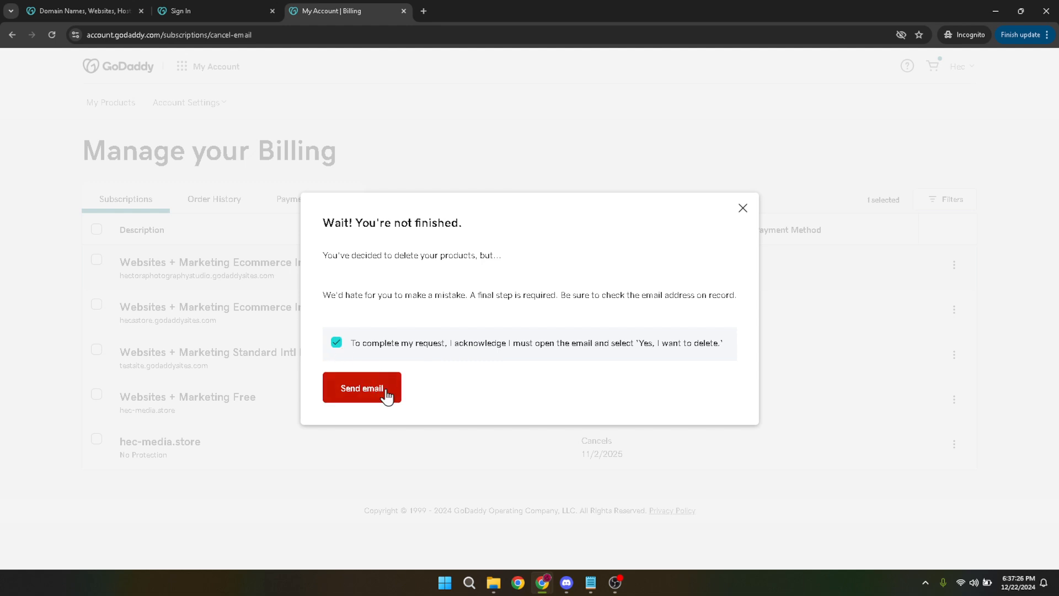
{"action": "mouse_move", "coordinate": [376, 408]}
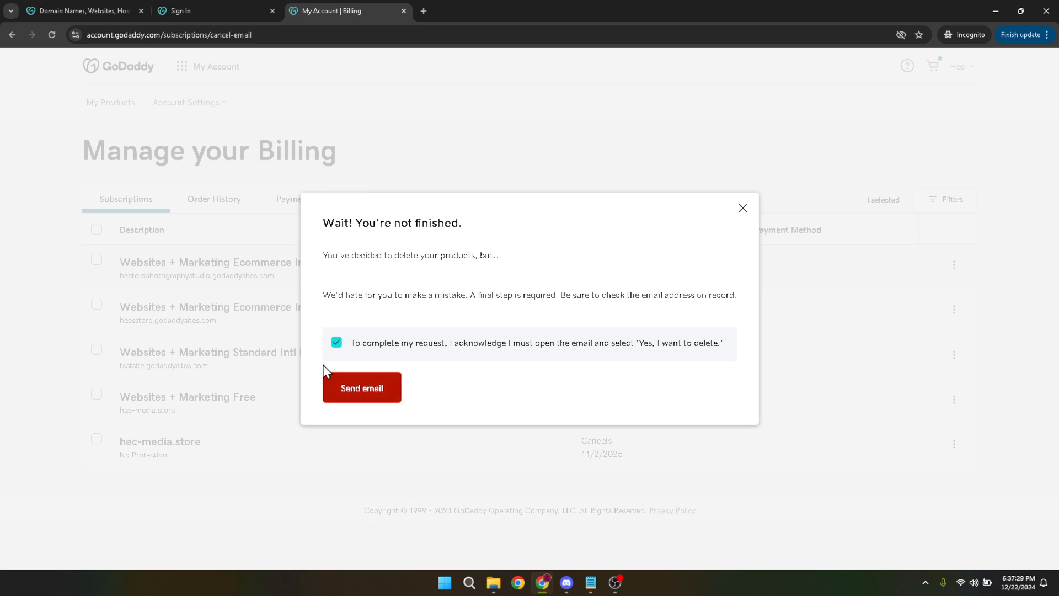
{"action": "mouse_move", "coordinate": [366, 381]}
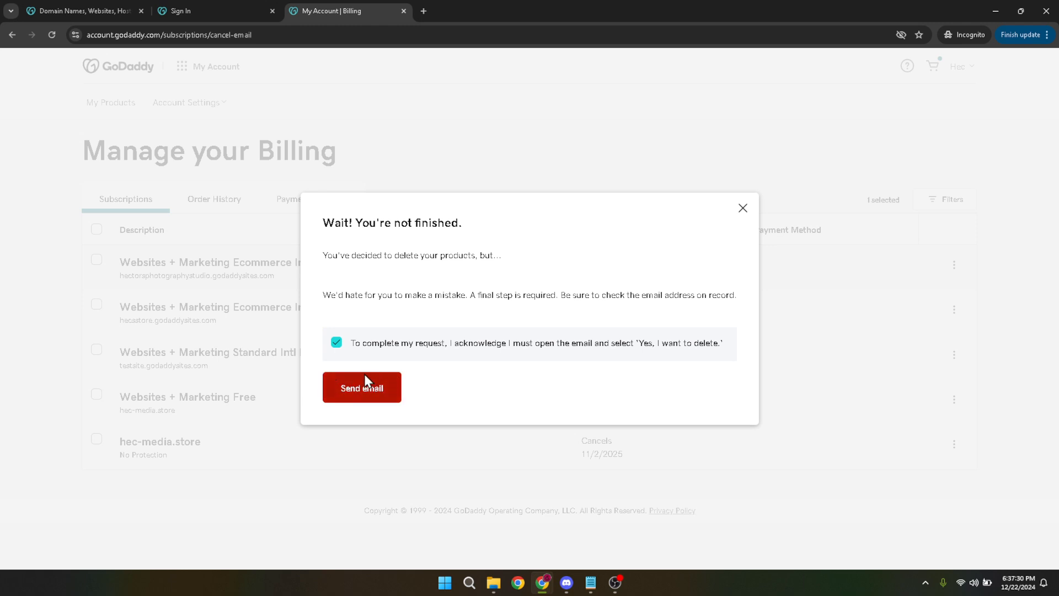
{"action": "mouse_move", "coordinate": [357, 370]}
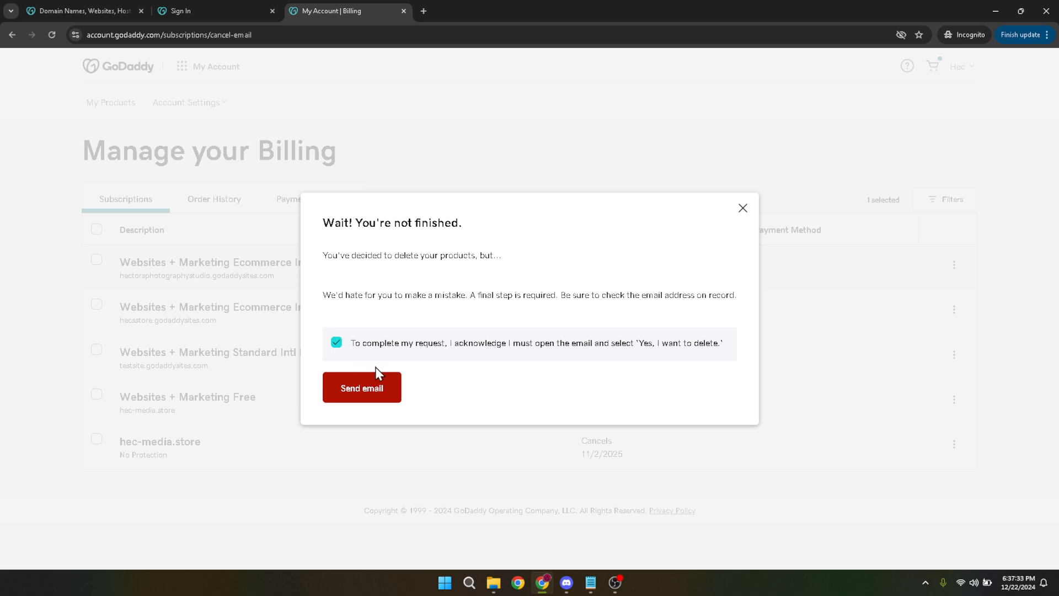
{"action": "mouse_move", "coordinate": [375, 374]}
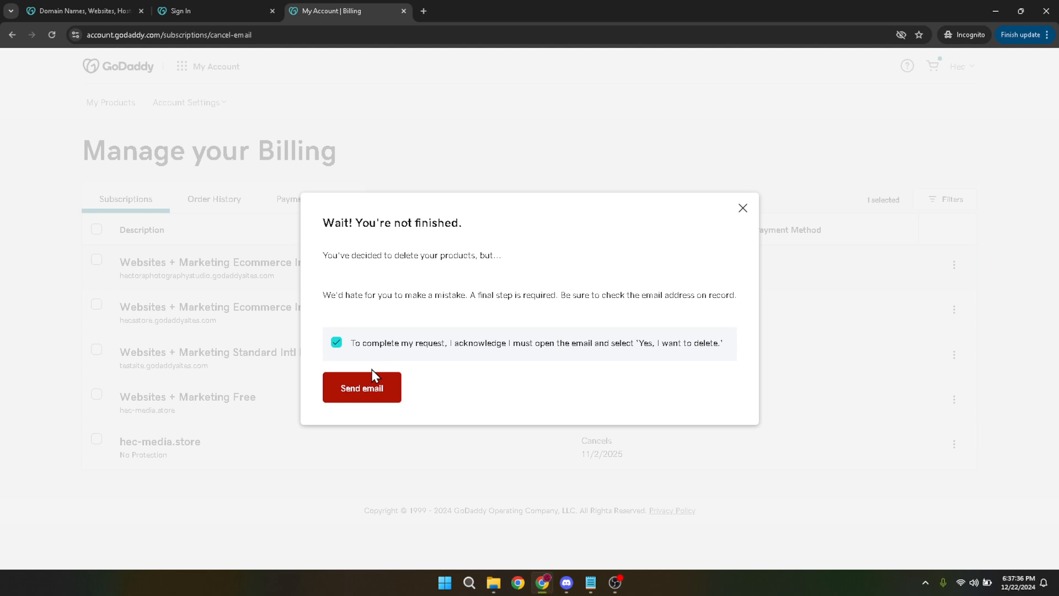
{"action": "mouse_move", "coordinate": [362, 378]}
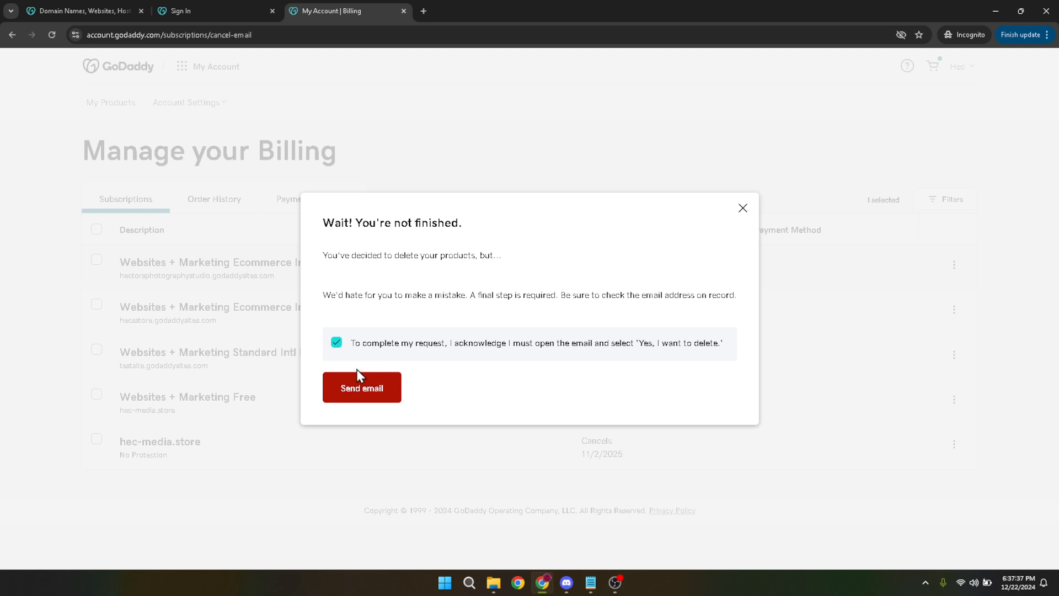
{"action": "mouse_move", "coordinate": [375, 371]}
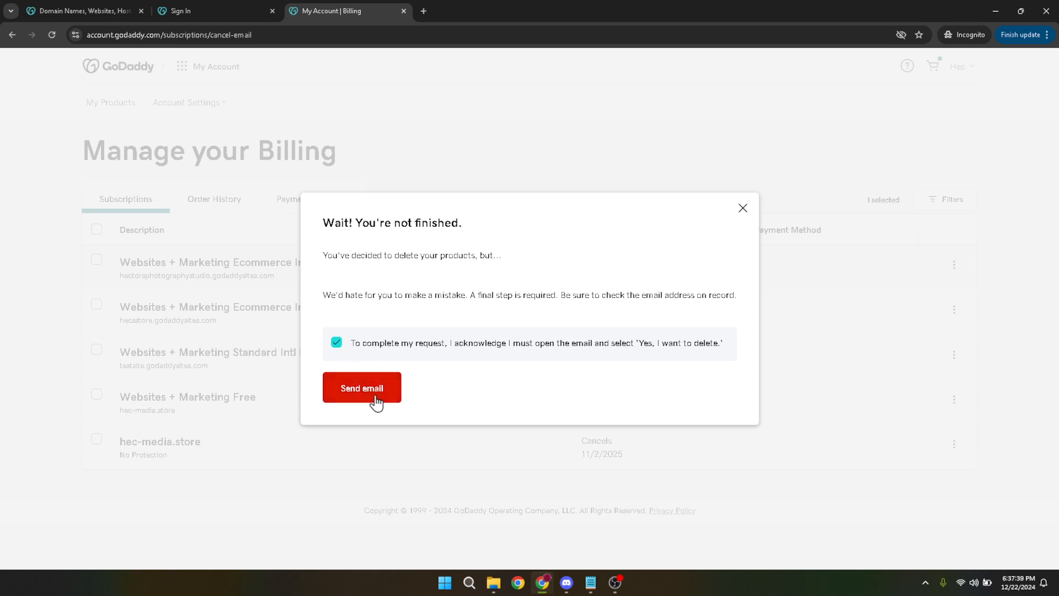
{"action": "mouse_move", "coordinate": [366, 377]}
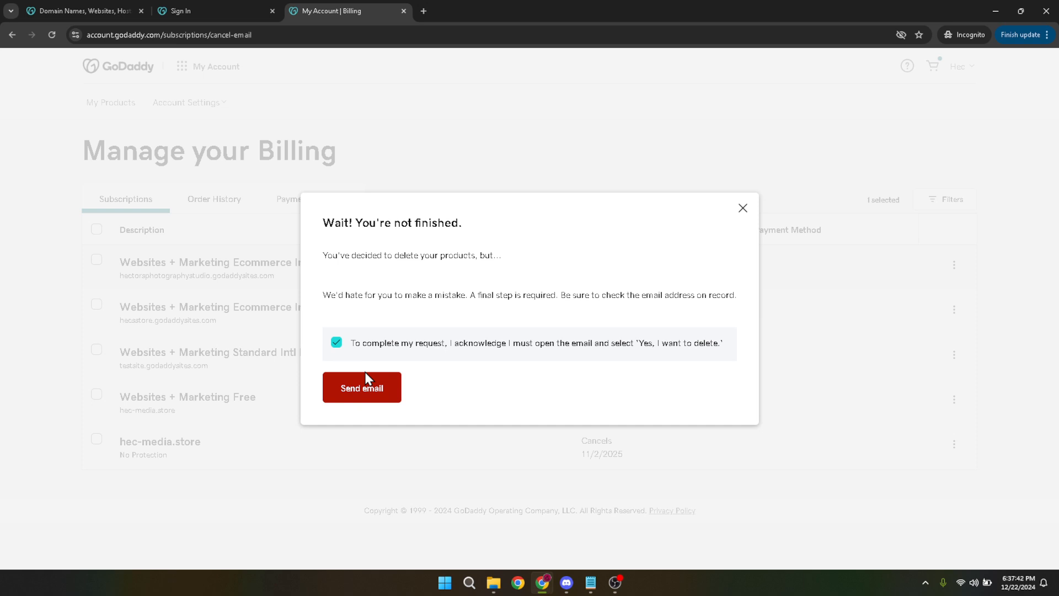
{"action": "mouse_move", "coordinate": [371, 382]}
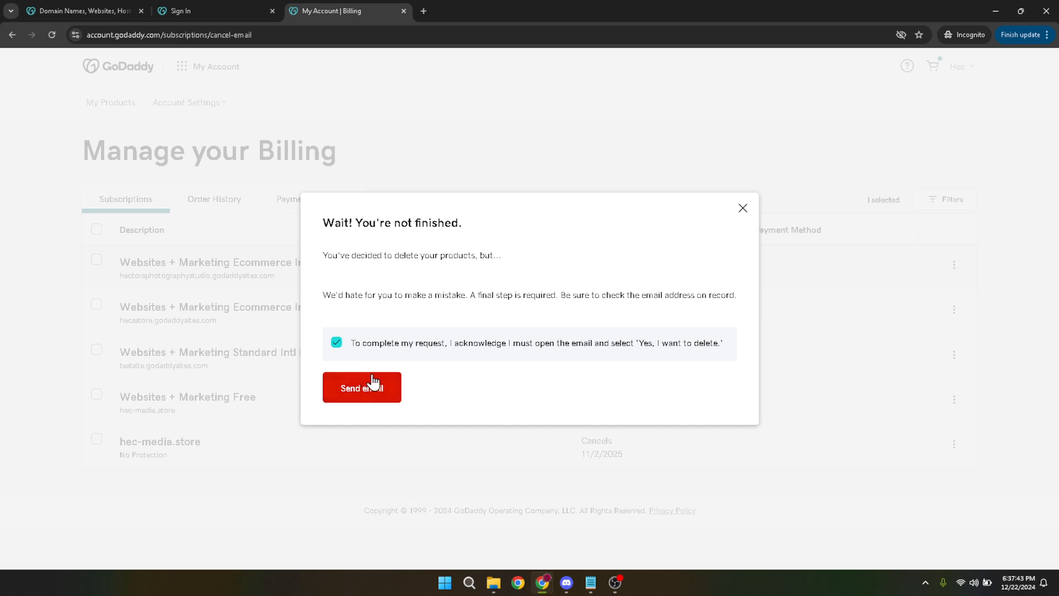
{"action": "mouse_move", "coordinate": [510, 362]}
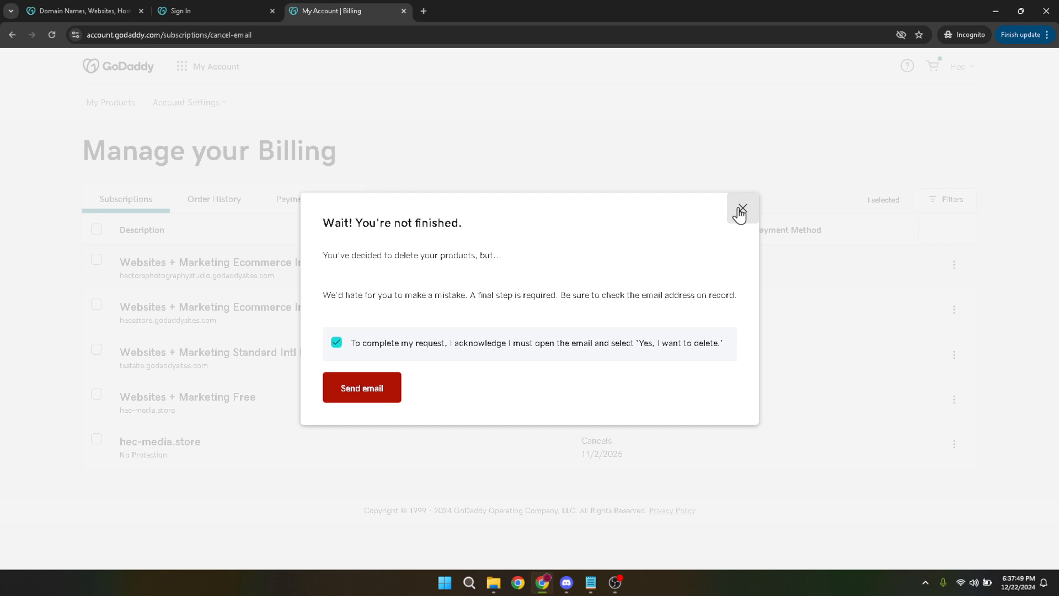
{"action": "left_click", "coordinate": [742, 211]}
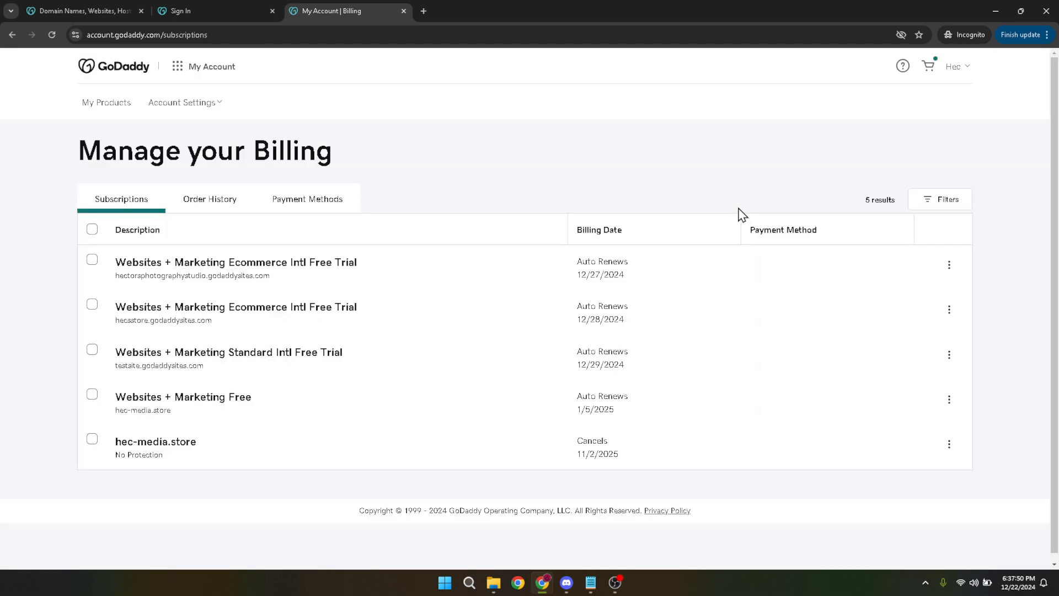